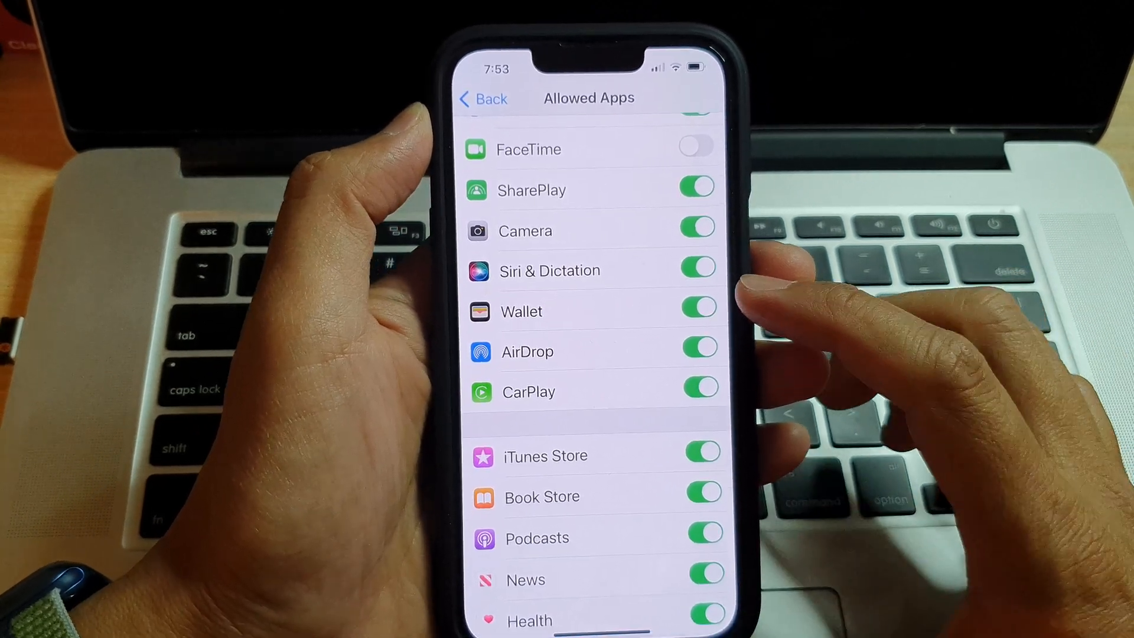
Step: Leave the Allowed Apps list and go back to the Home Screen
click(482, 98)
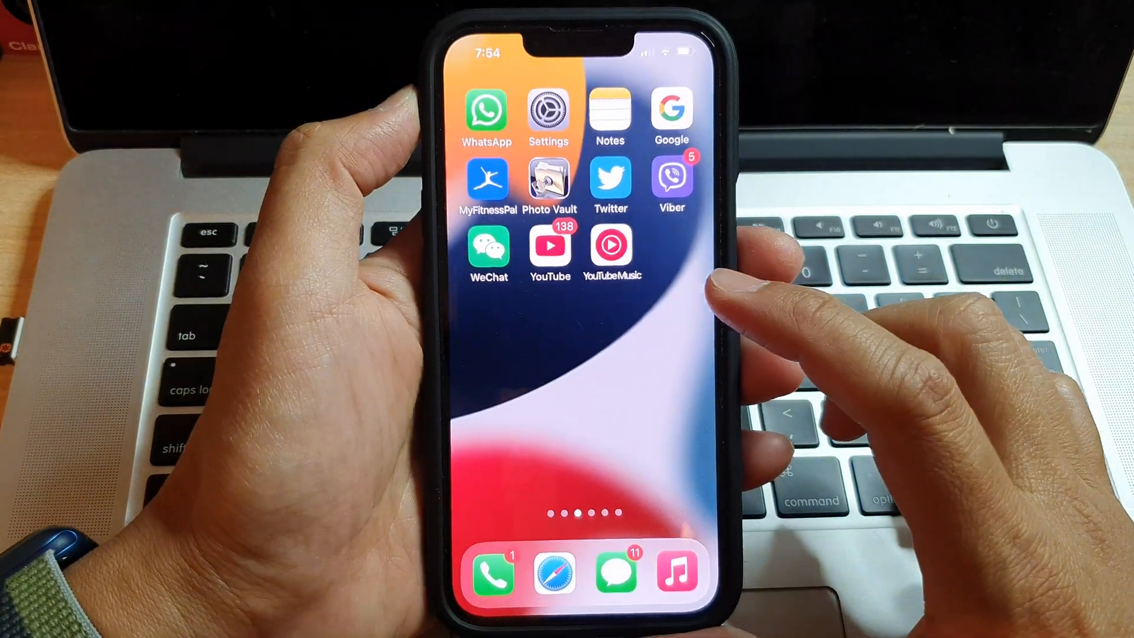
Step: From Settings, reach Content & Privacy Restrictions under Screen Time
click(548, 112)
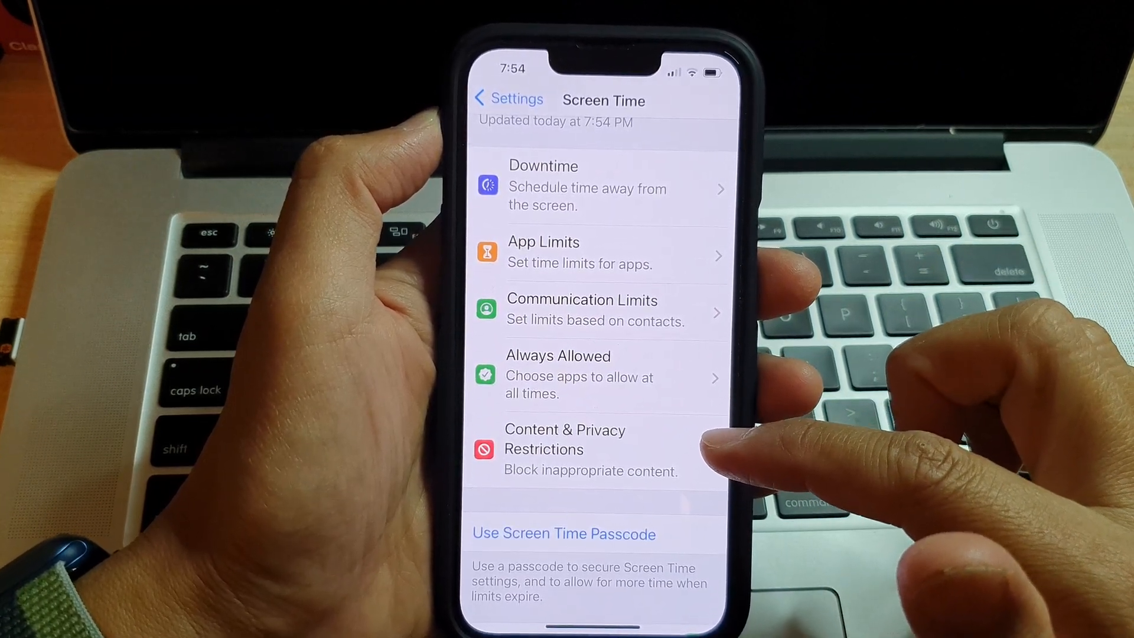
click(564, 449)
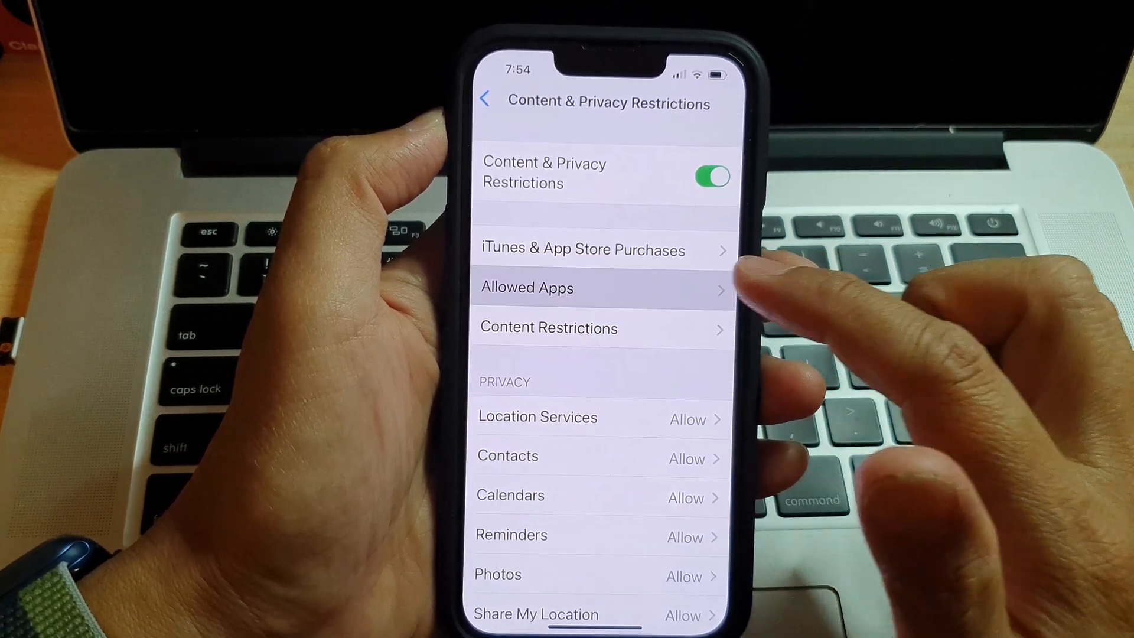
Step: In Allowed Apps, switch Wallet off, back on, then off again
click(526, 287)
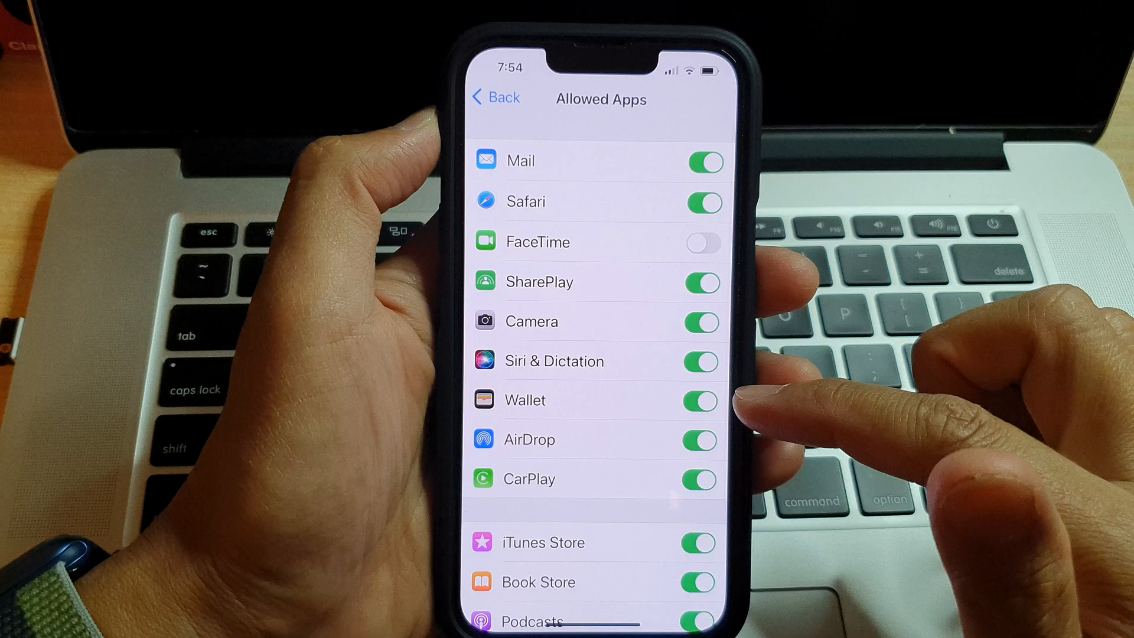
click(698, 401)
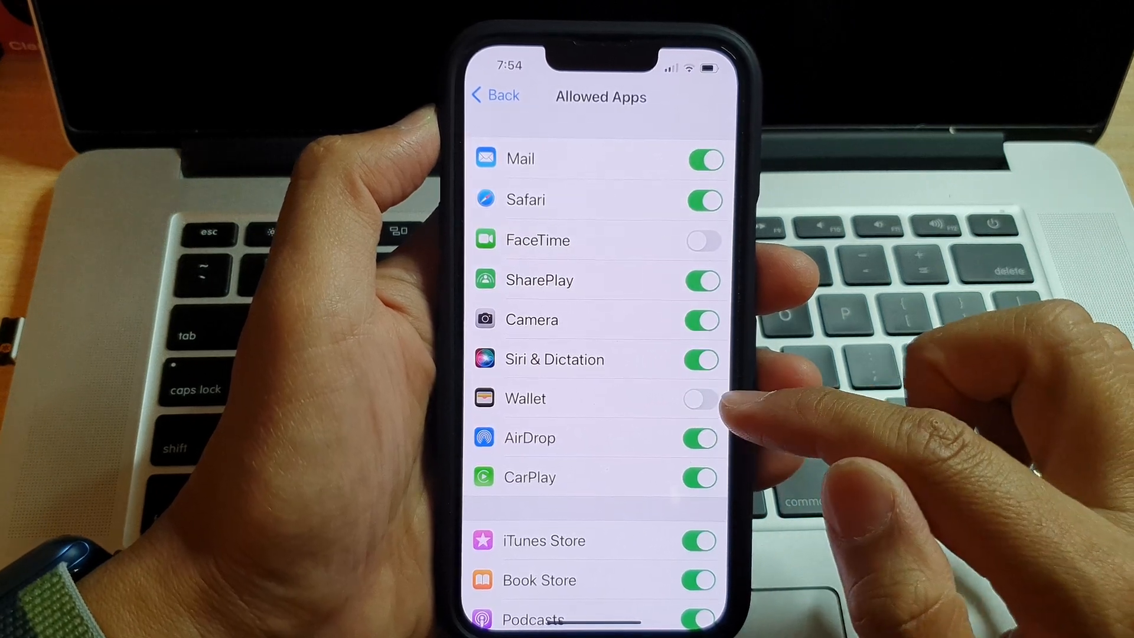
mouse_move(709, 405)
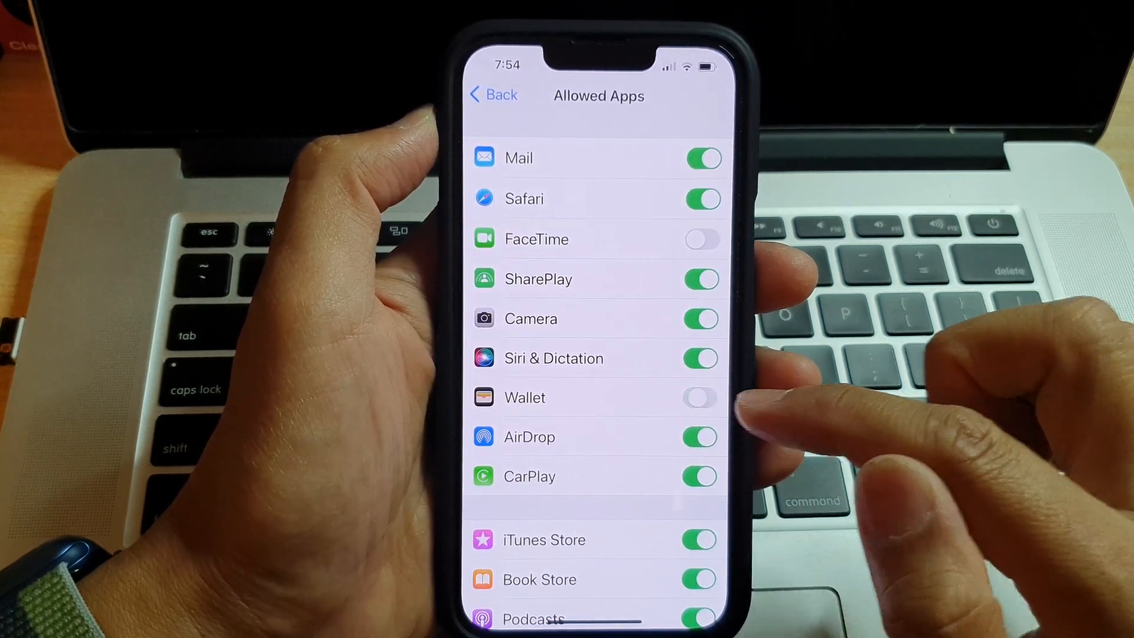
click(698, 398)
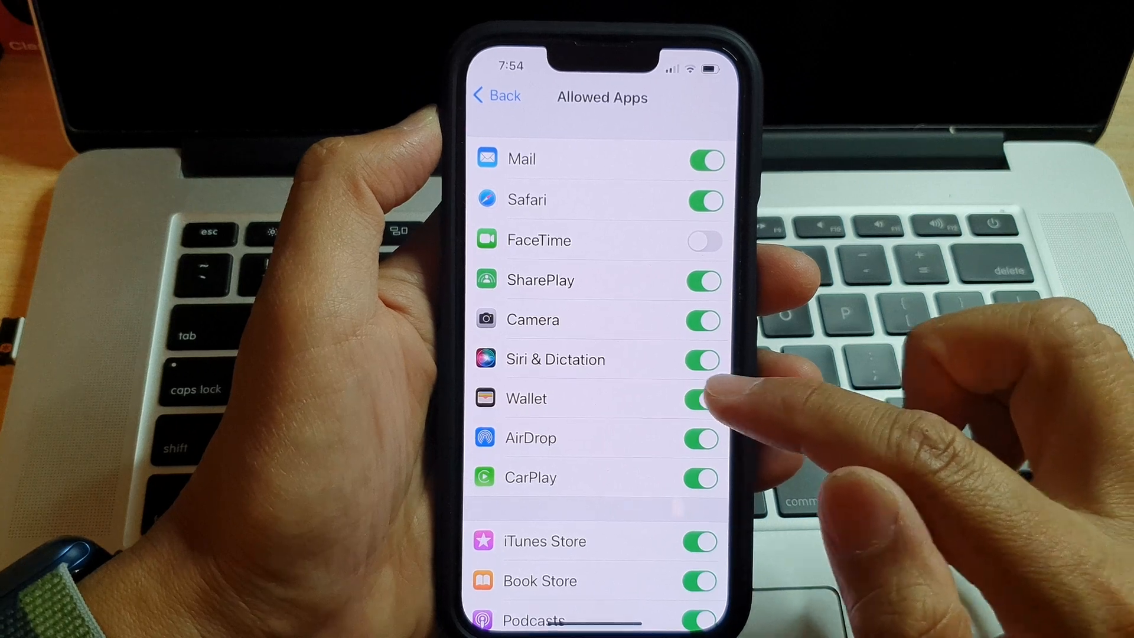
click(700, 398)
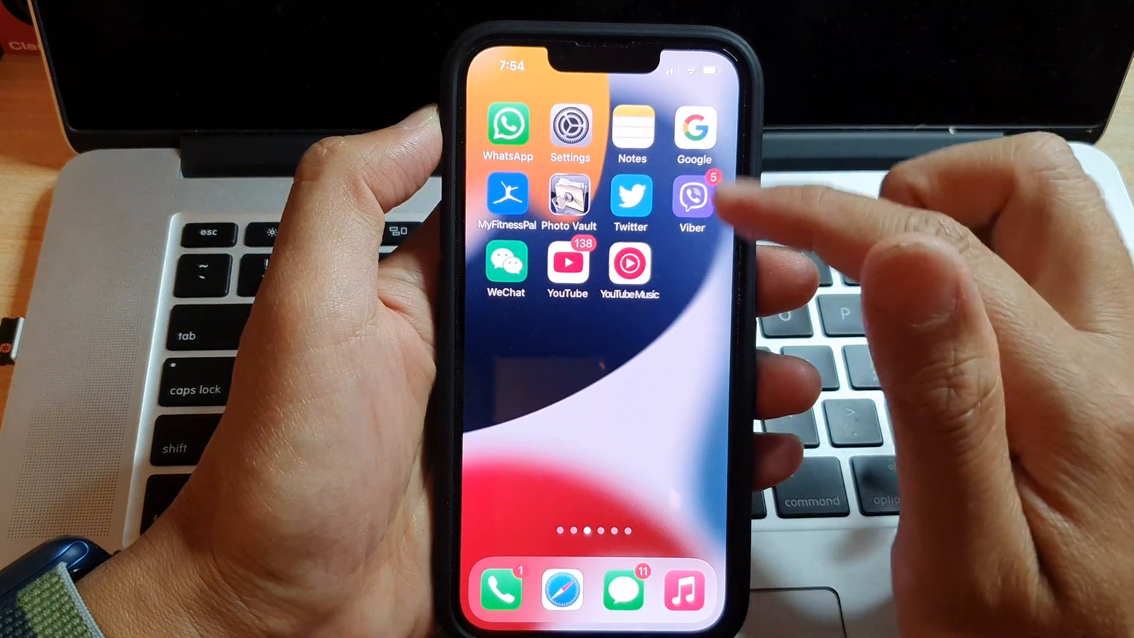
Step: Swipe through home pages, search Spotlight for 'Walle', get No Results and clear it
scroll(left, 3)
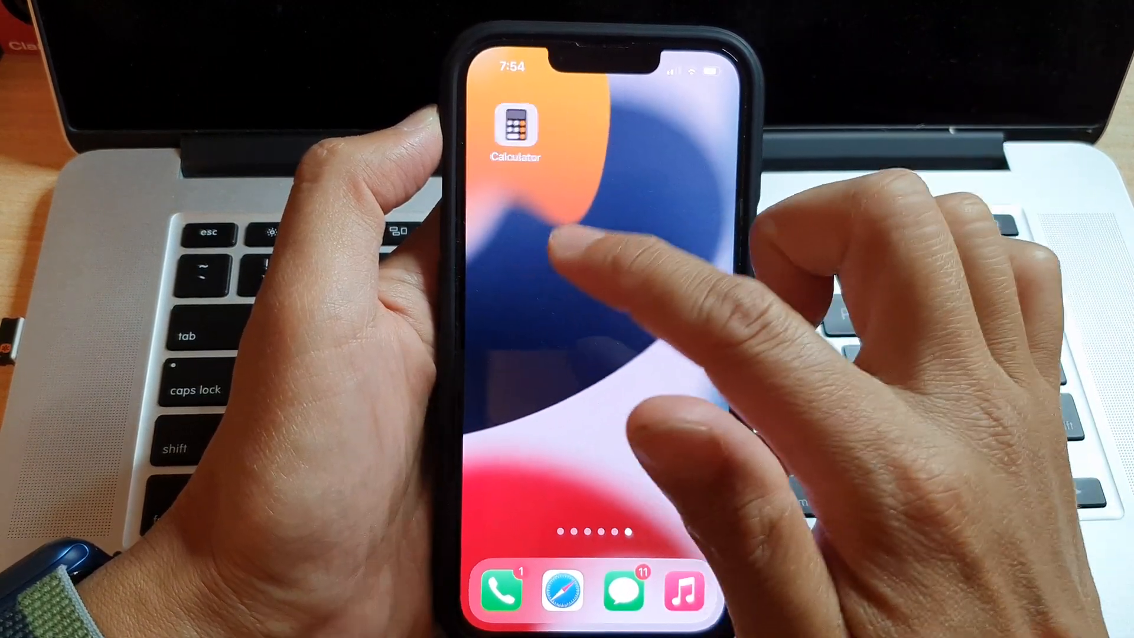
scroll(left, 3)
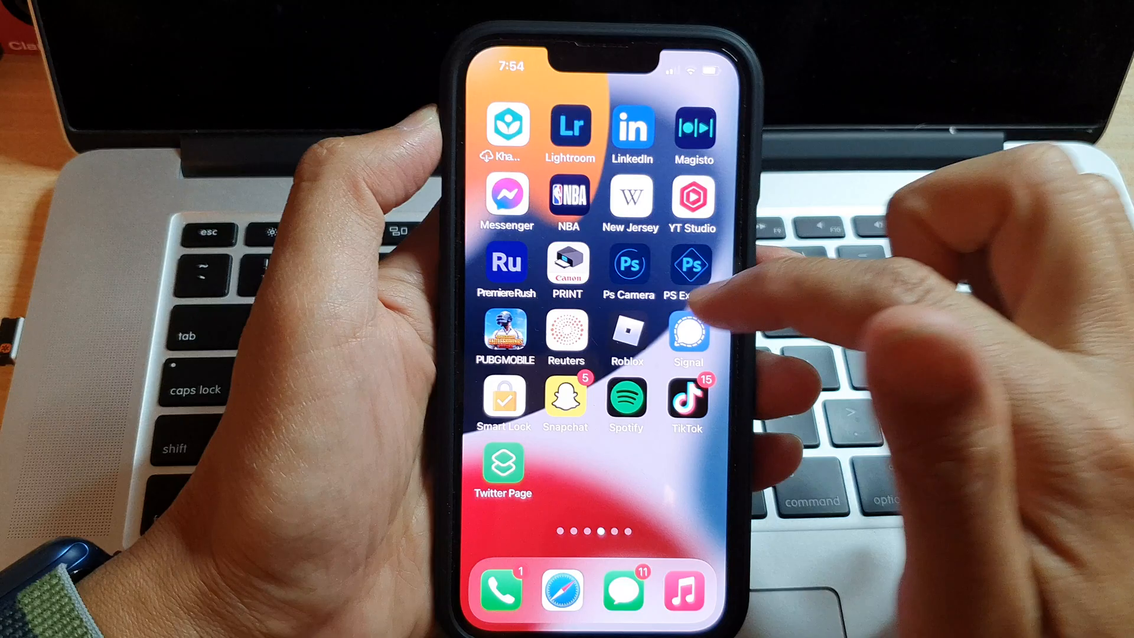
scroll(left, 3)
text(W)
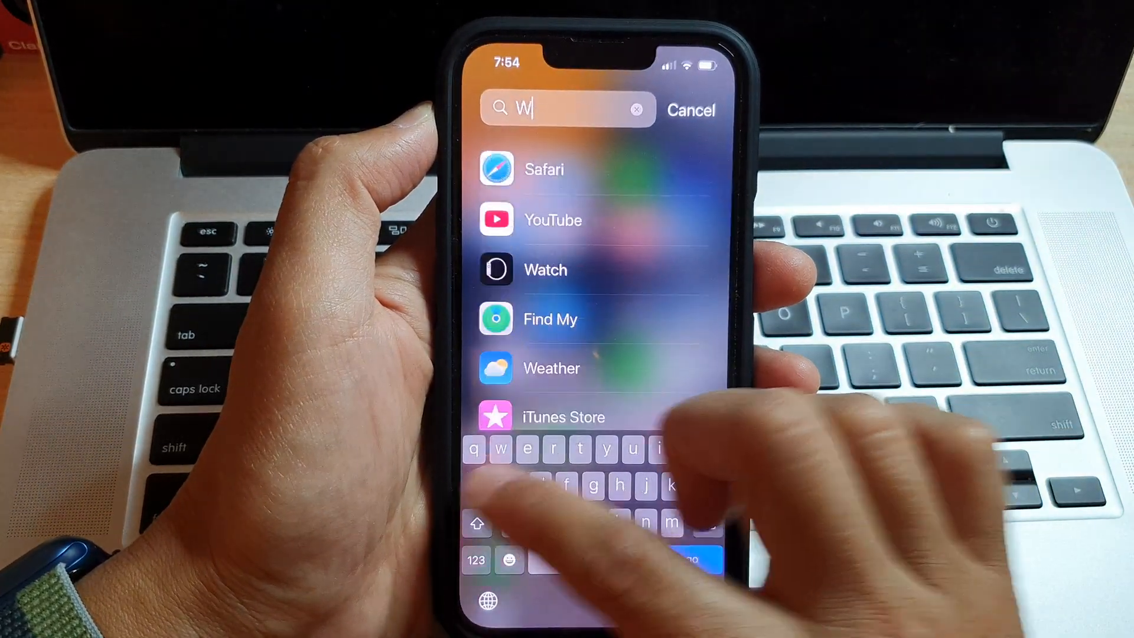
text(alle)
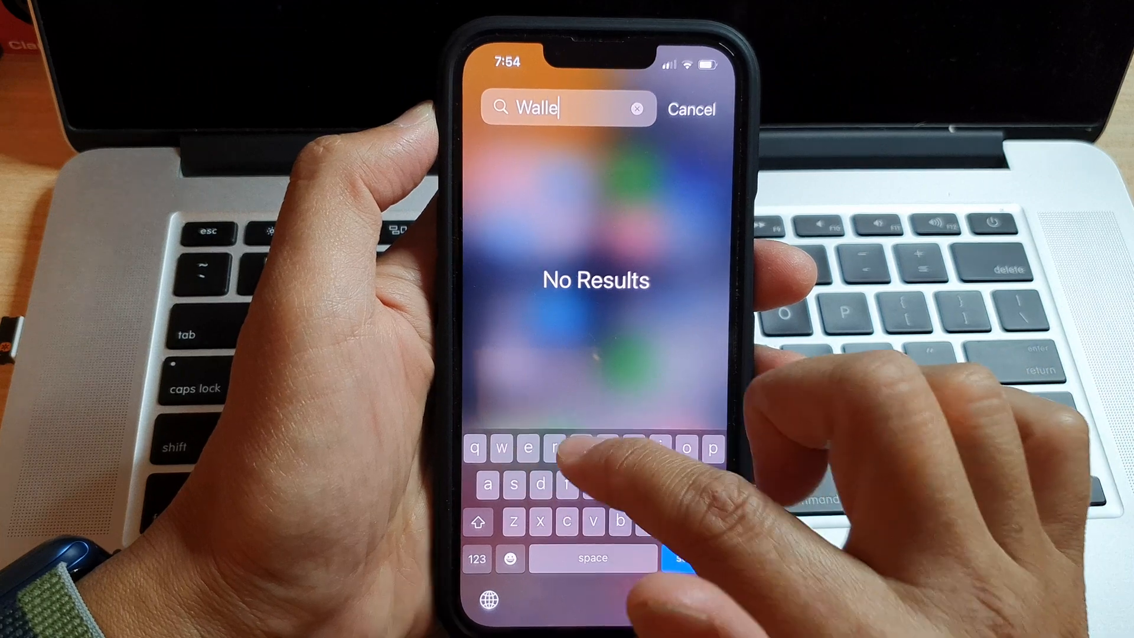
click(691, 108)
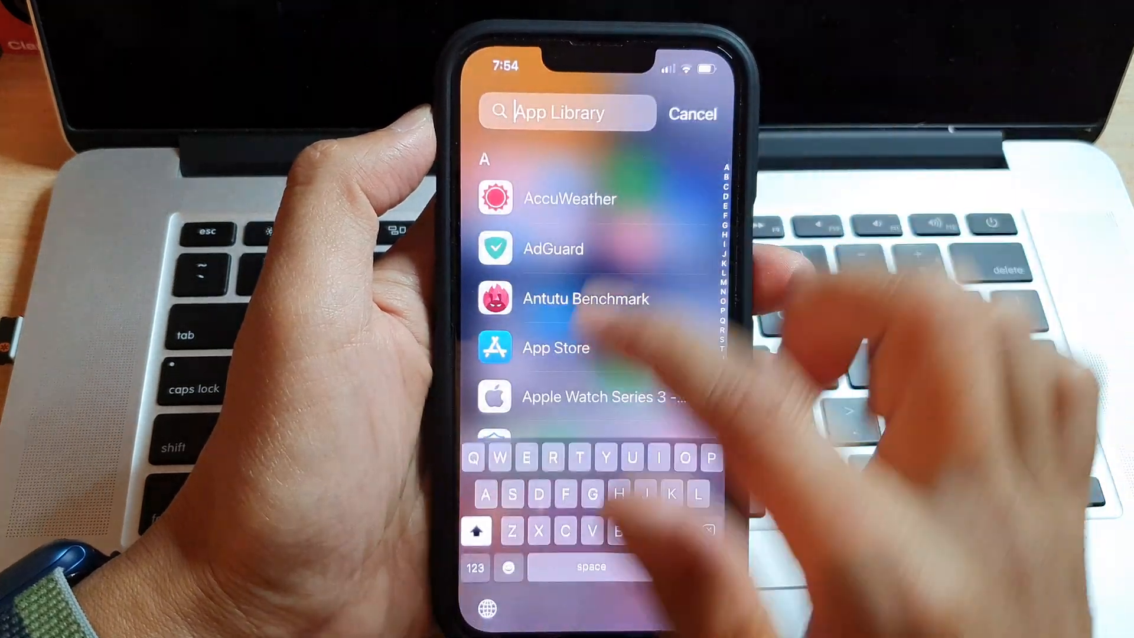
Step: Search the App Library for 'Wall' and find Wallet listed
text(Wall)
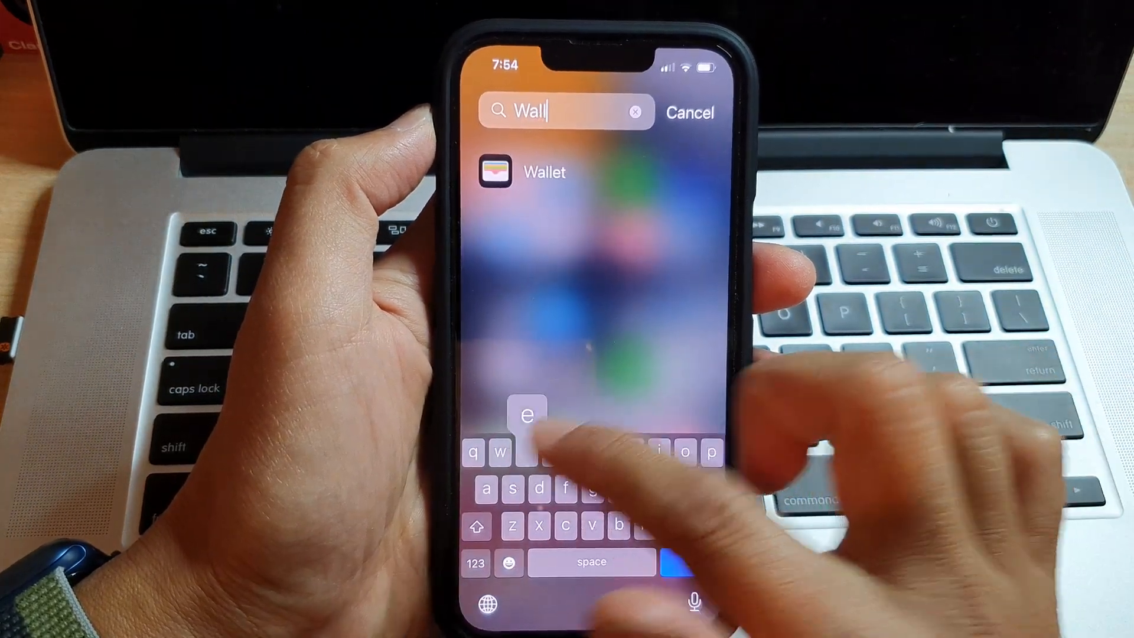
click(689, 113)
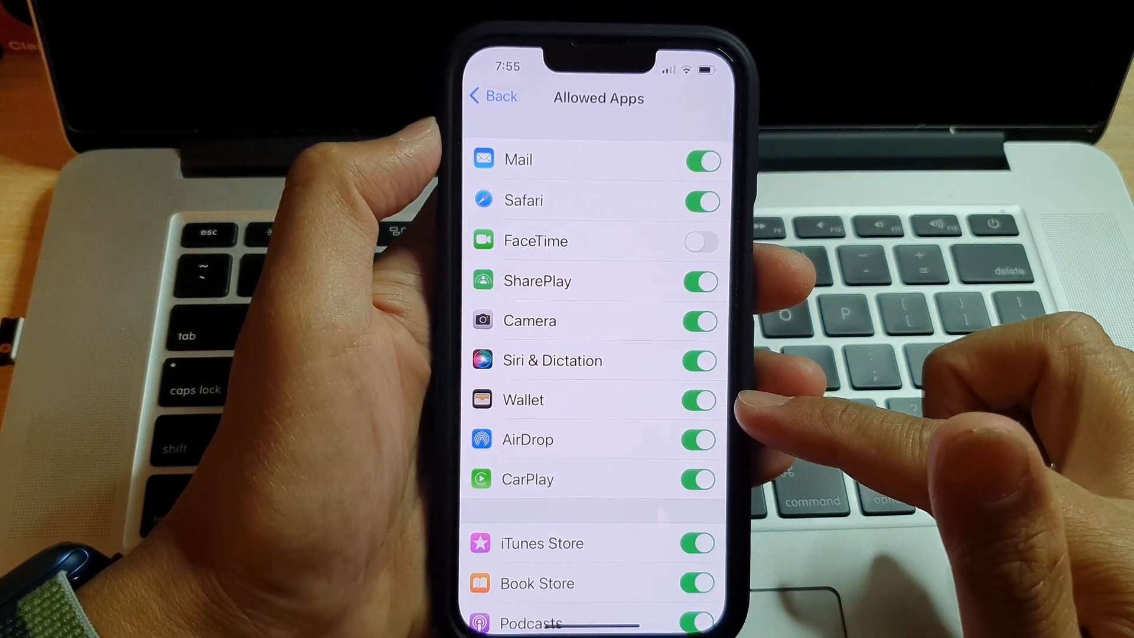
Step: Go back from Allowed Apps to the Content & Privacy Restrictions overview
click(492, 96)
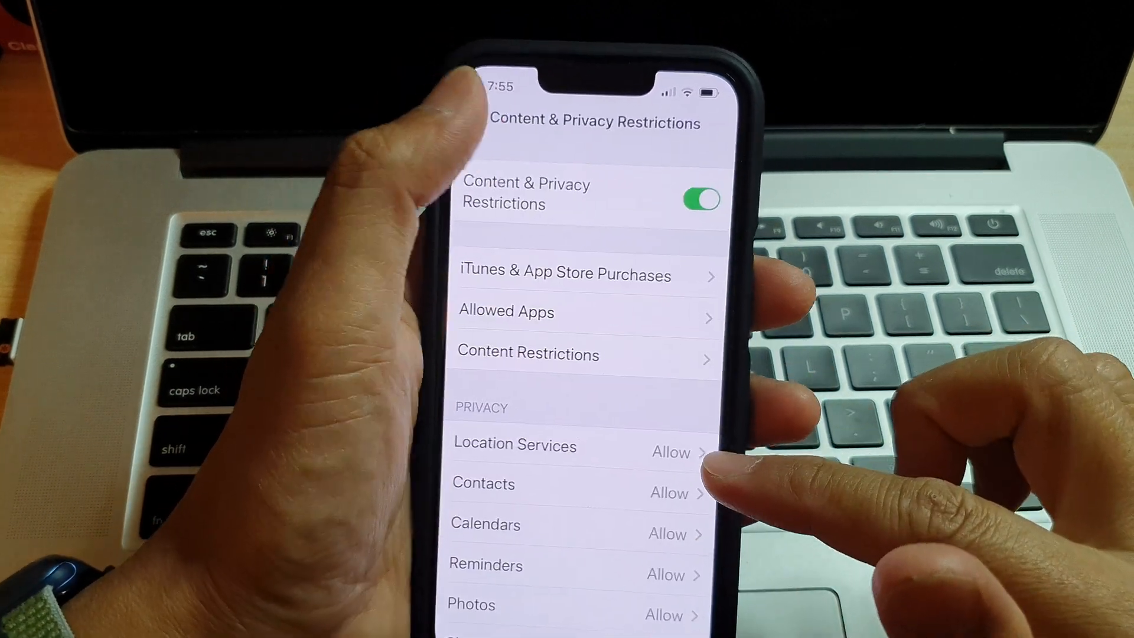